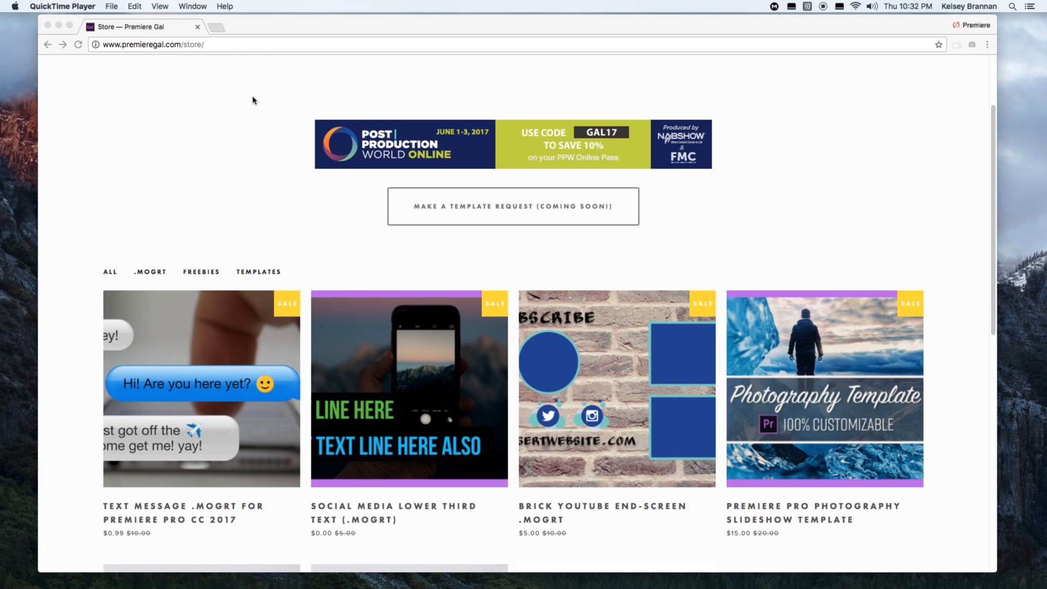
pyautogui.moveTo(240, 92)
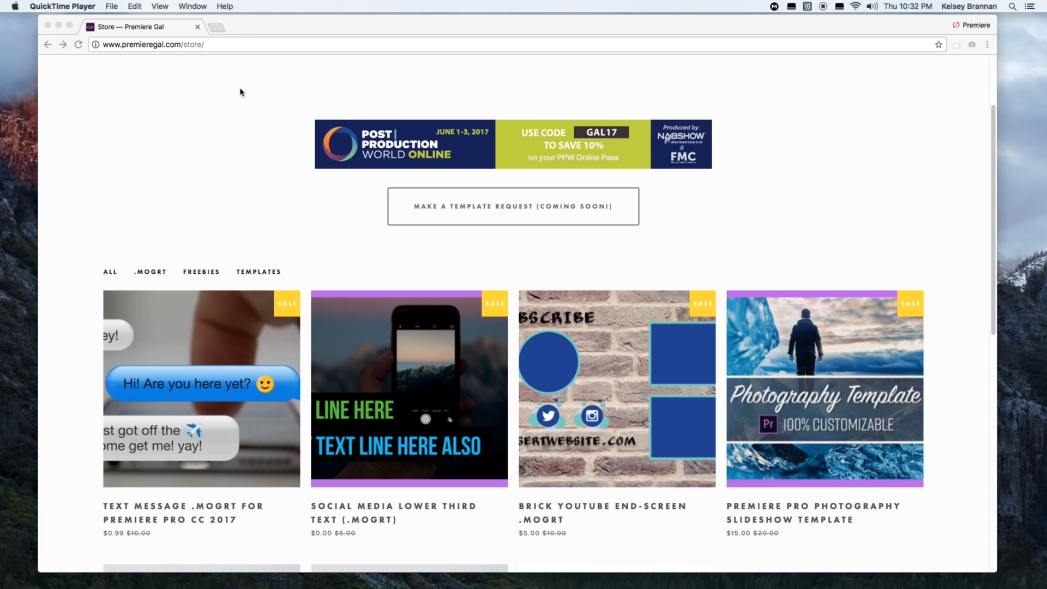
pyautogui.moveTo(190, 100)
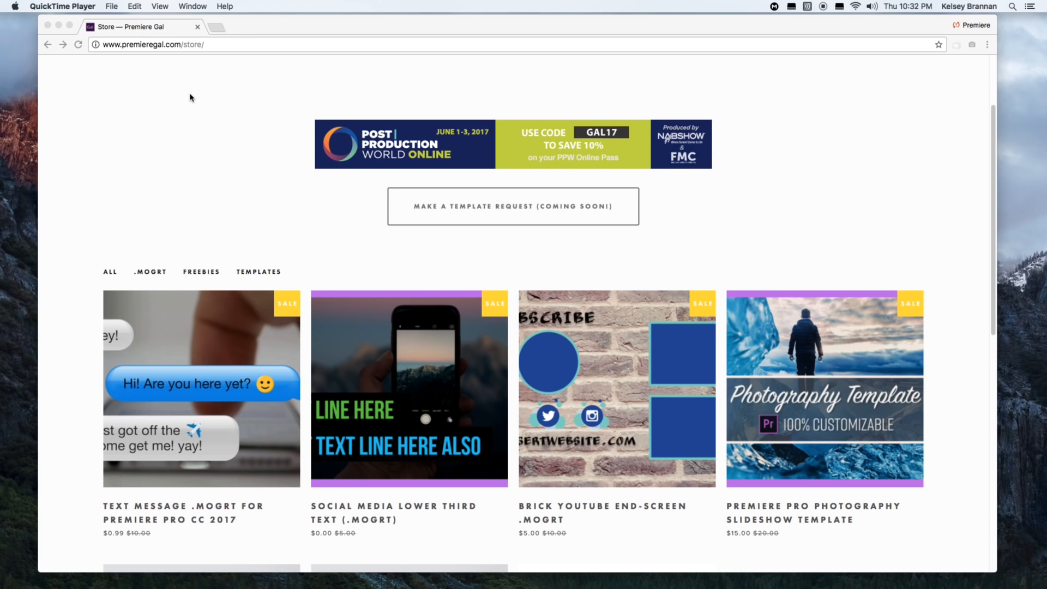
pyautogui.moveTo(198, 162)
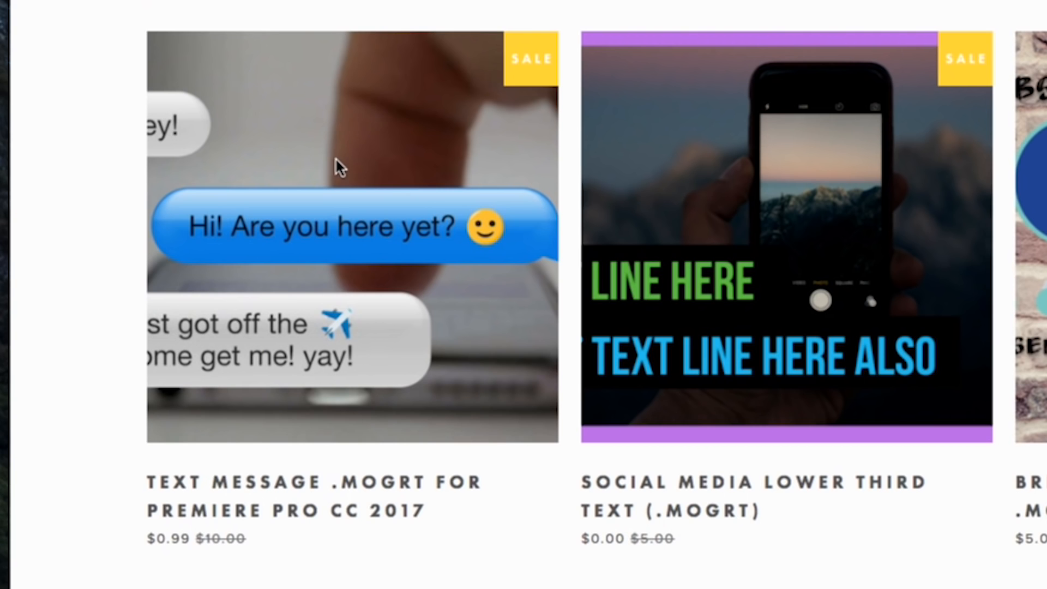
pyautogui.moveTo(353, 267)
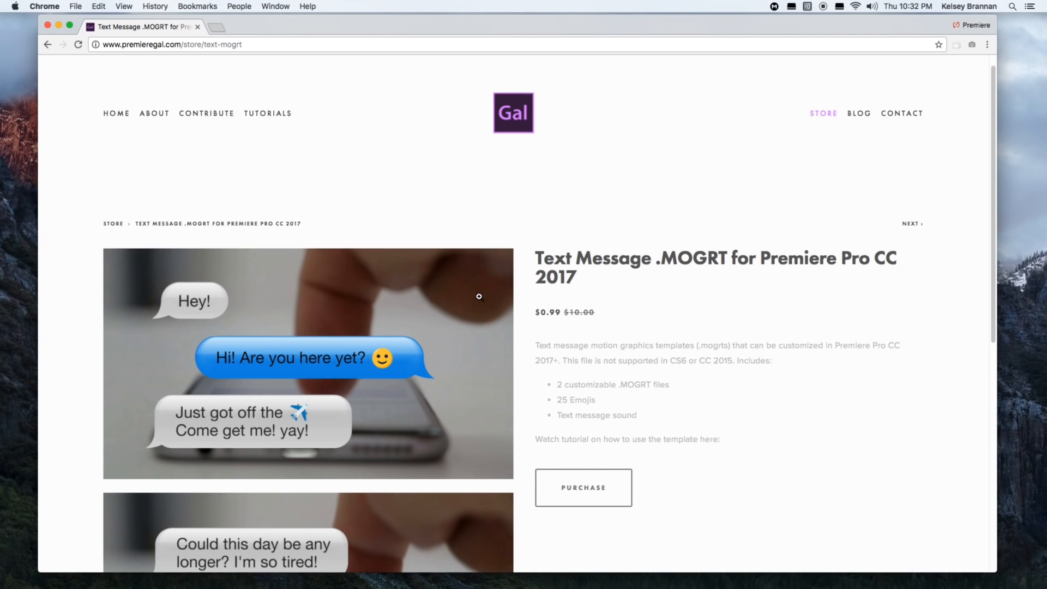
# - Purchase the Text Message .MOGRT template ($0.99) from the Premiere Gal Store, reaching Squarespace checkout
pyautogui.scroll(-3)
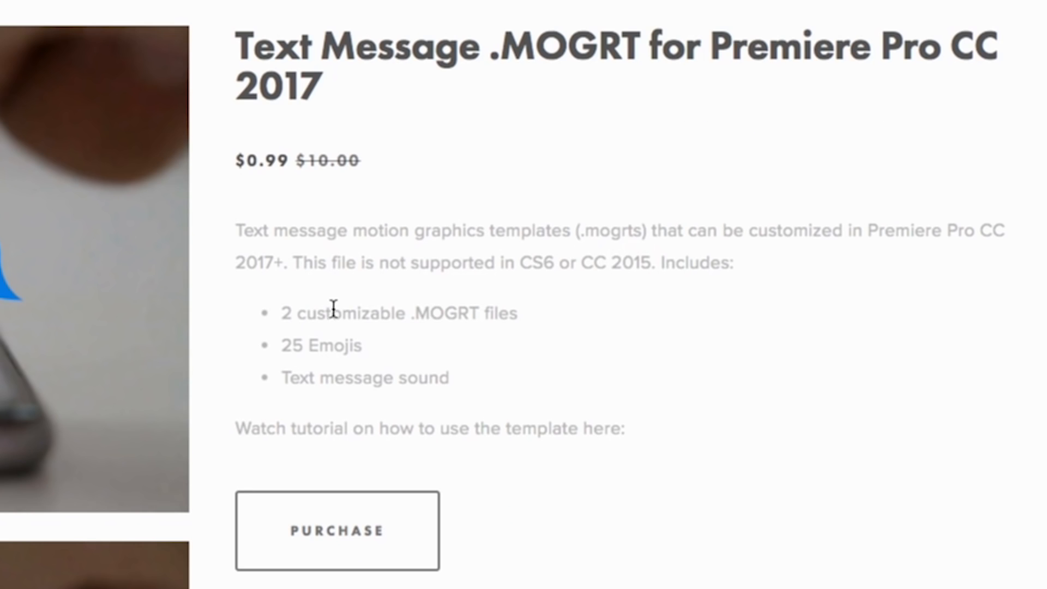
pyautogui.moveTo(506, 315)
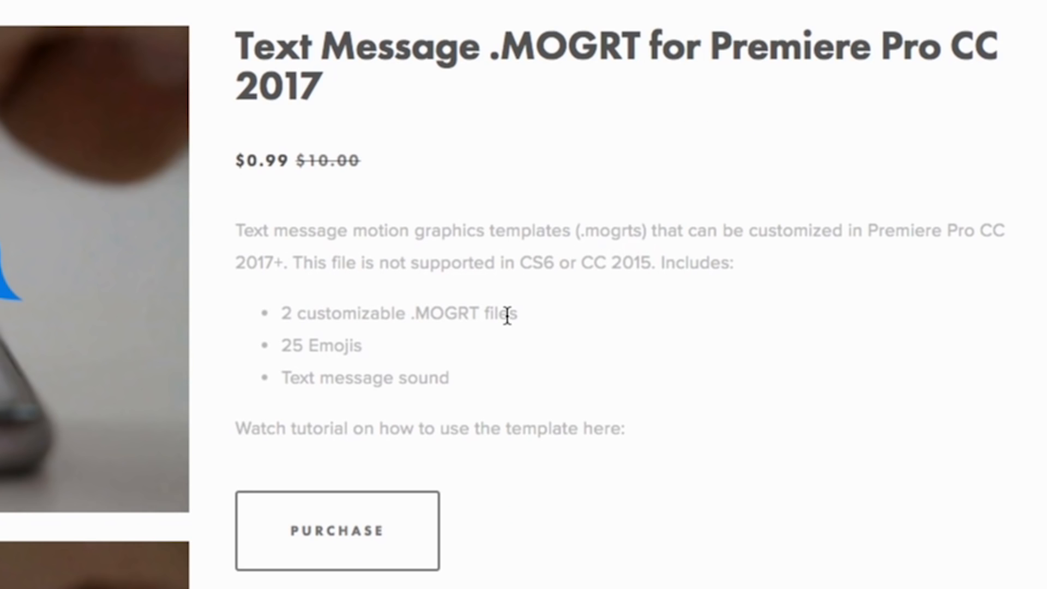
pyautogui.moveTo(414, 321)
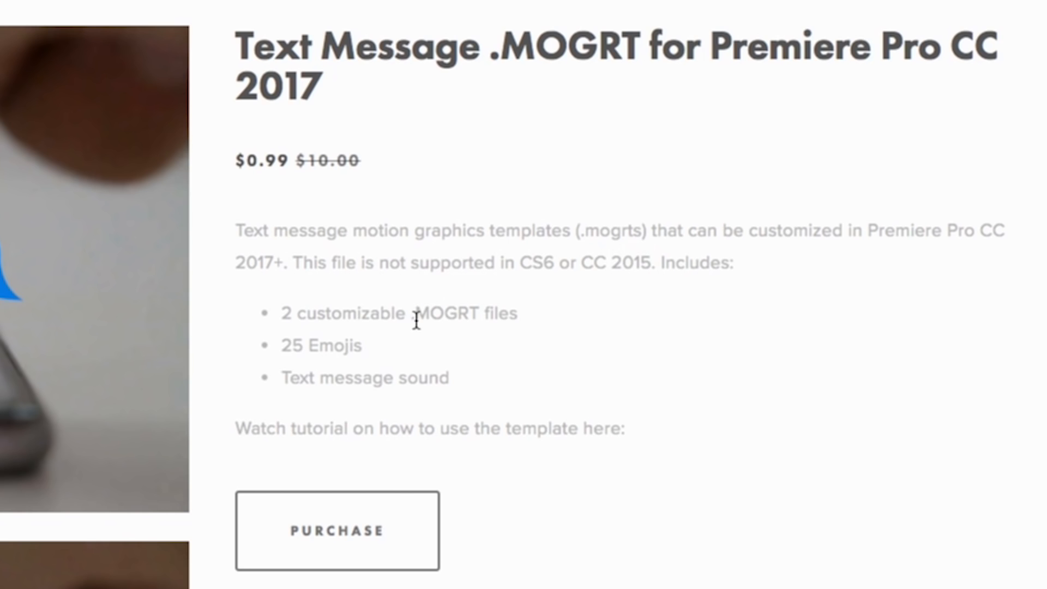
pyautogui.moveTo(352, 373)
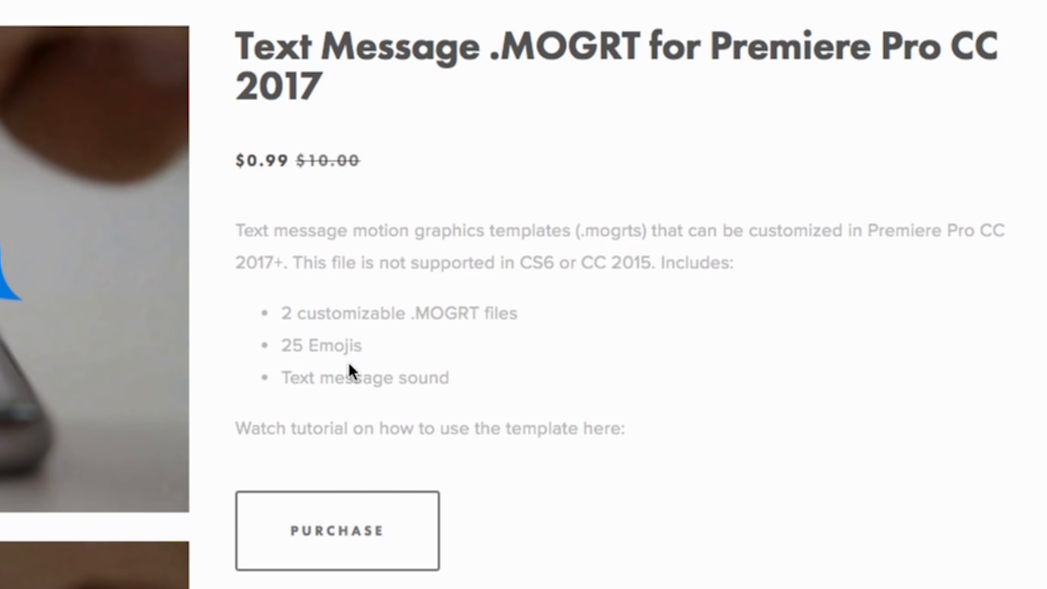
pyautogui.moveTo(295, 252)
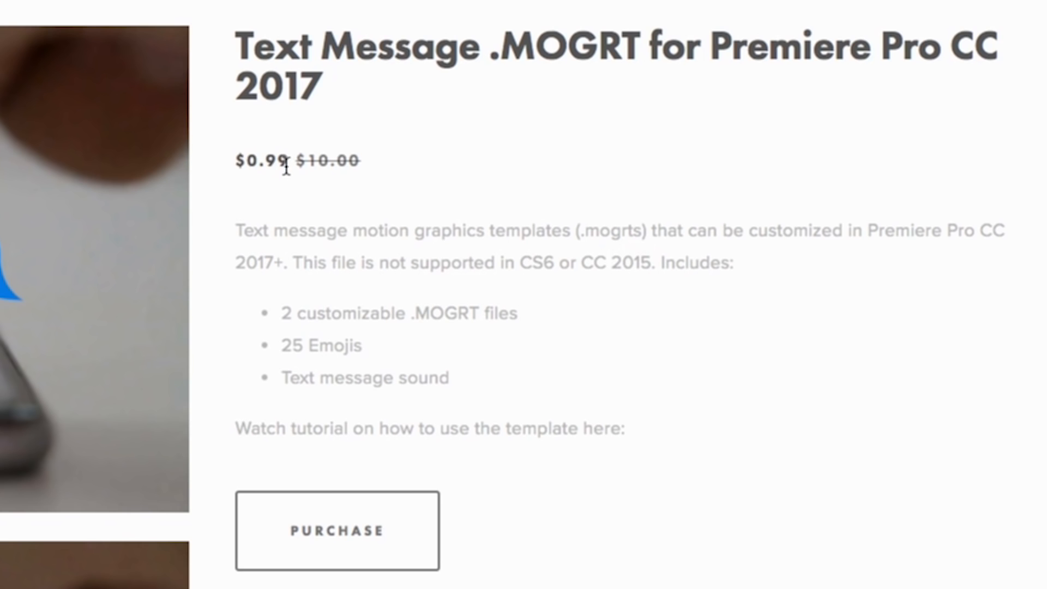
pyautogui.moveTo(337, 531)
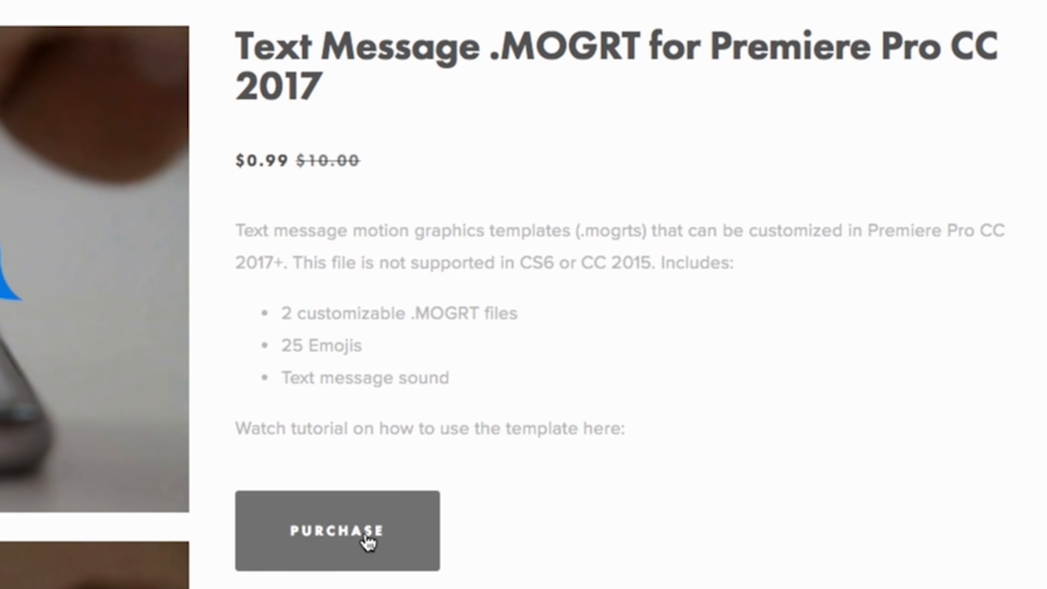
pyautogui.click(337, 531)
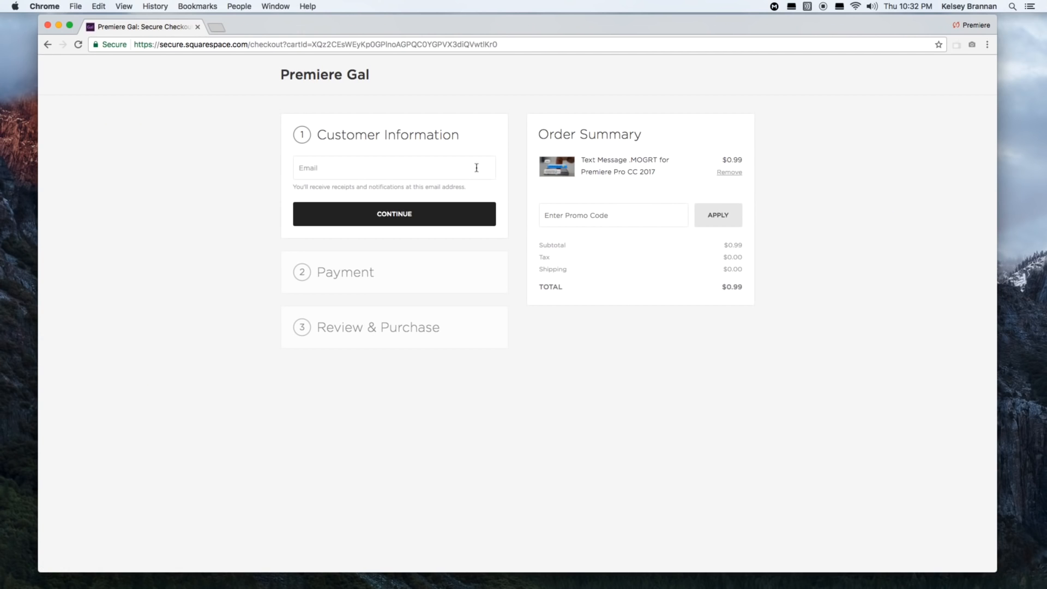
pyautogui.moveTo(368, 125)
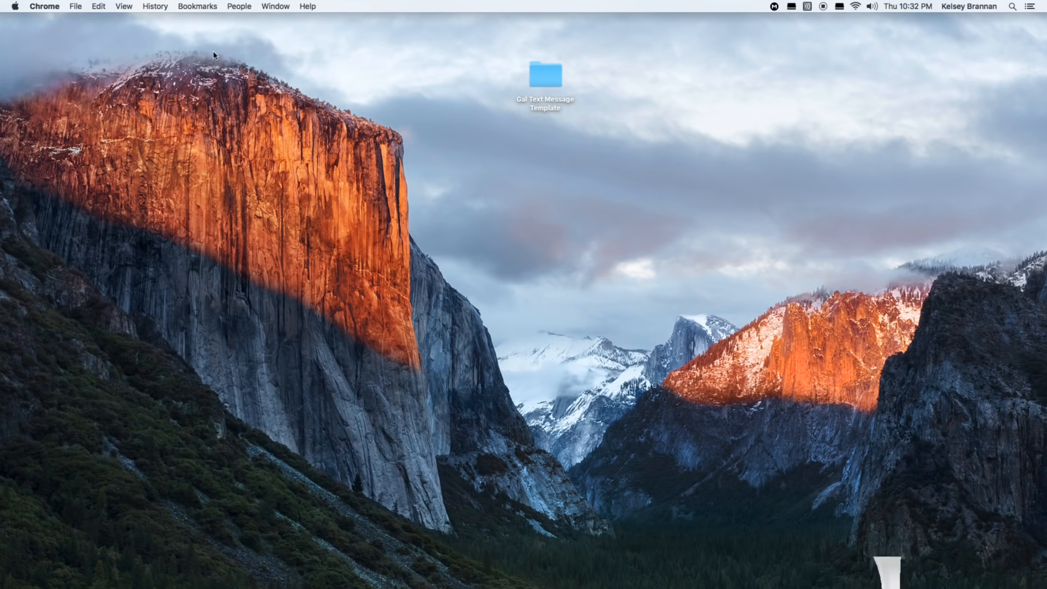
# - Open the Gal Text Message Template folder and preview Text-Sounds.mp3 alongside the Blue and Green .mogrt files
pyautogui.click(546, 73)
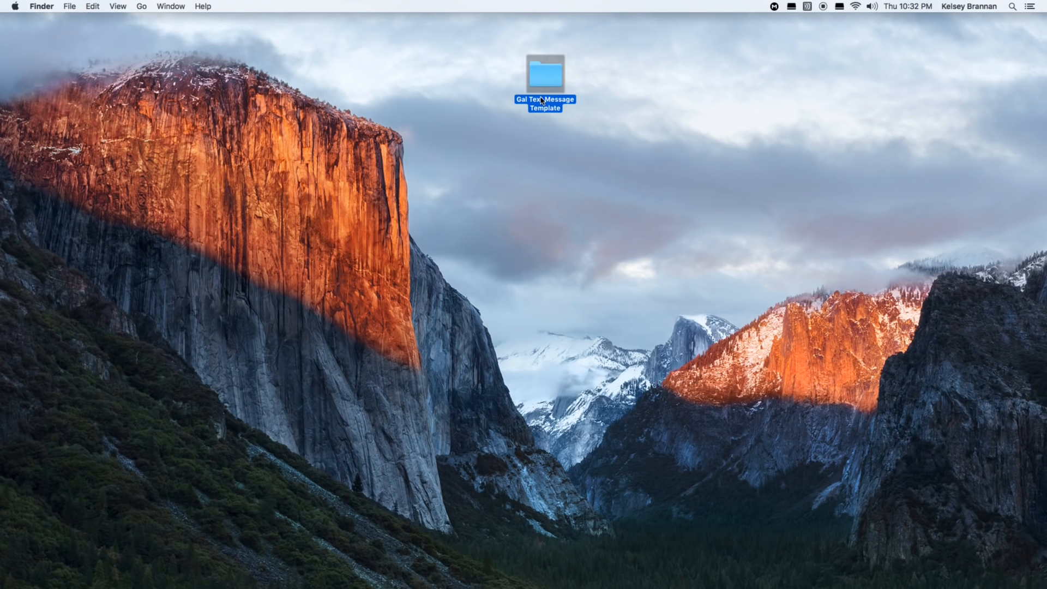
pyautogui.moveTo(549, 73)
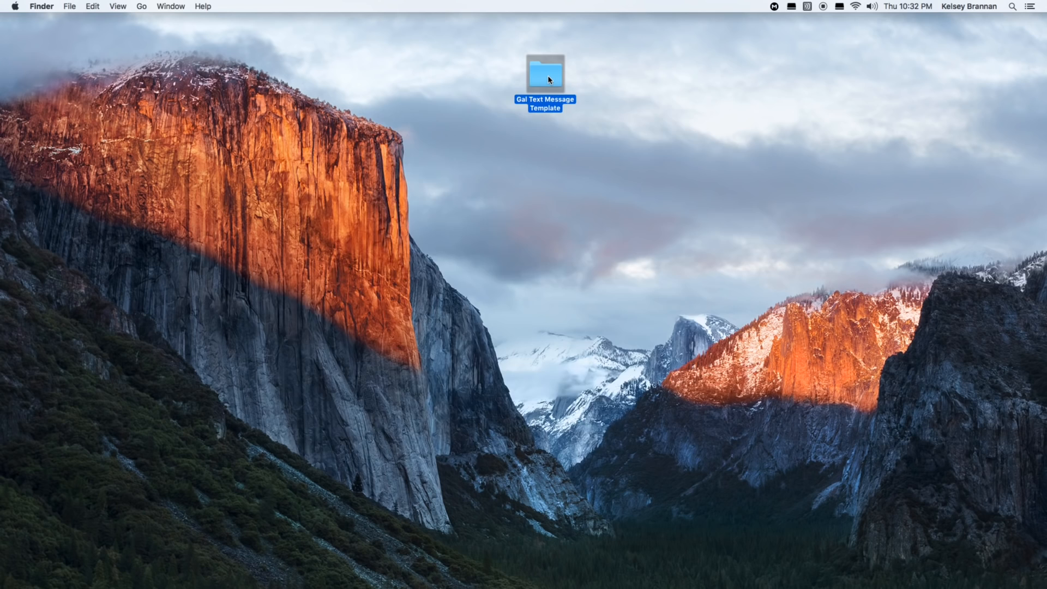
pyautogui.doubleClick(546, 73)
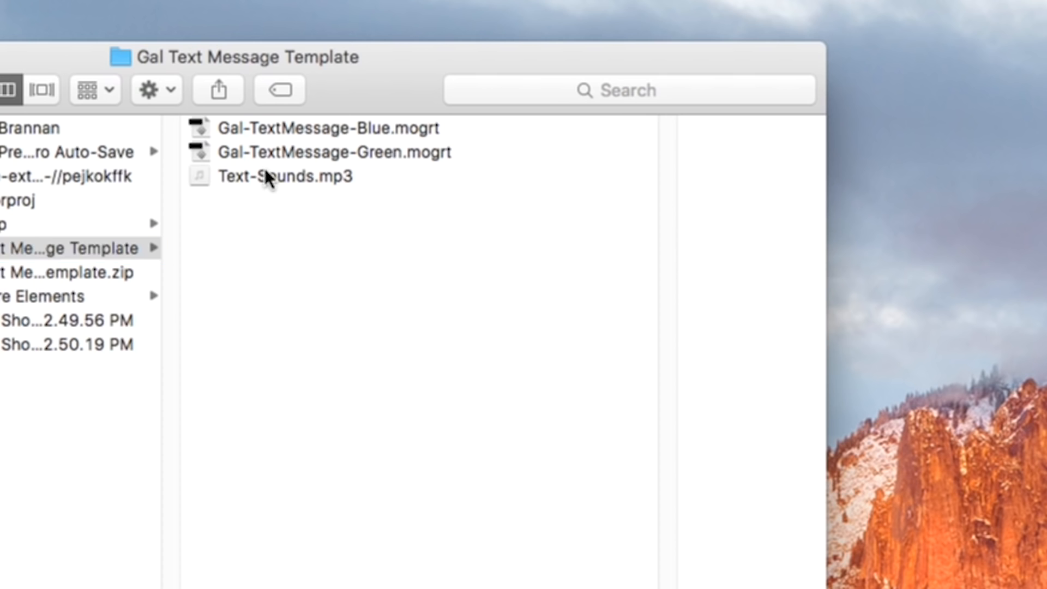
pyautogui.click(284, 176)
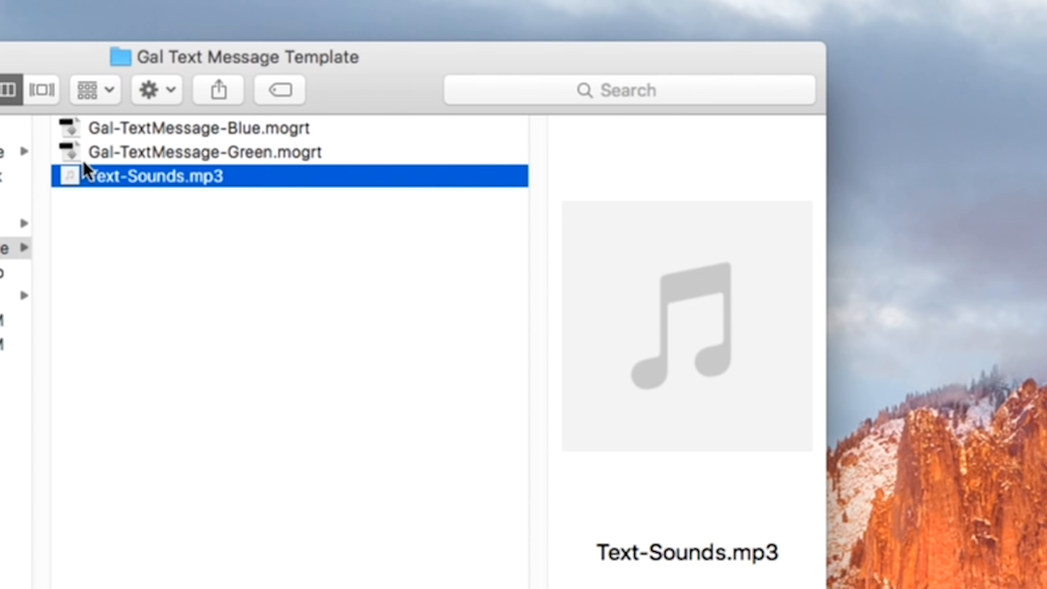
pyautogui.moveTo(105, 202)
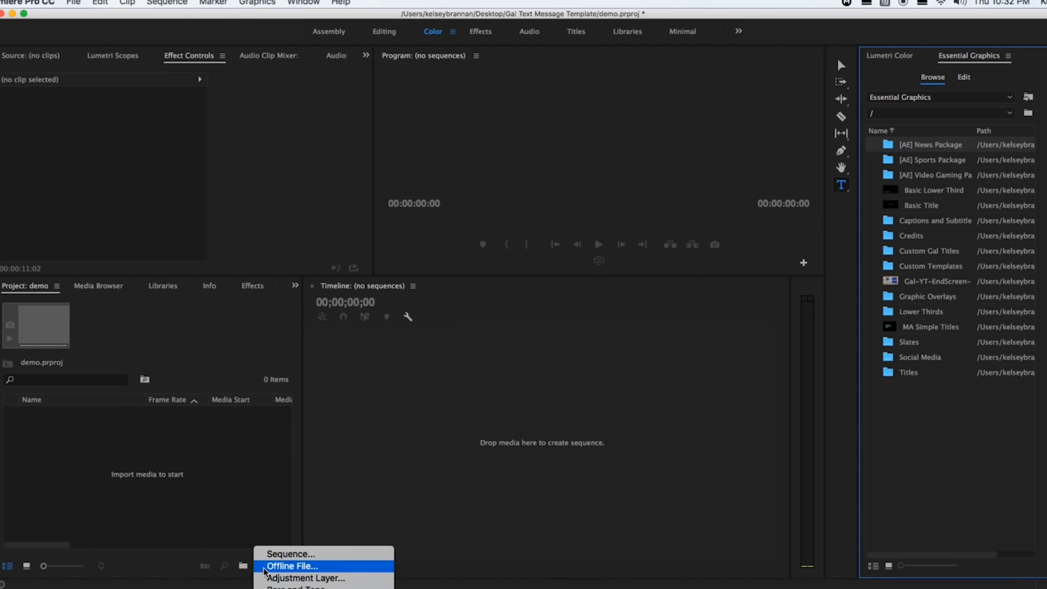
# - Create Sequence 02 with the Digital SLR DSLR 1080p24 preset
pyautogui.click(289, 553)
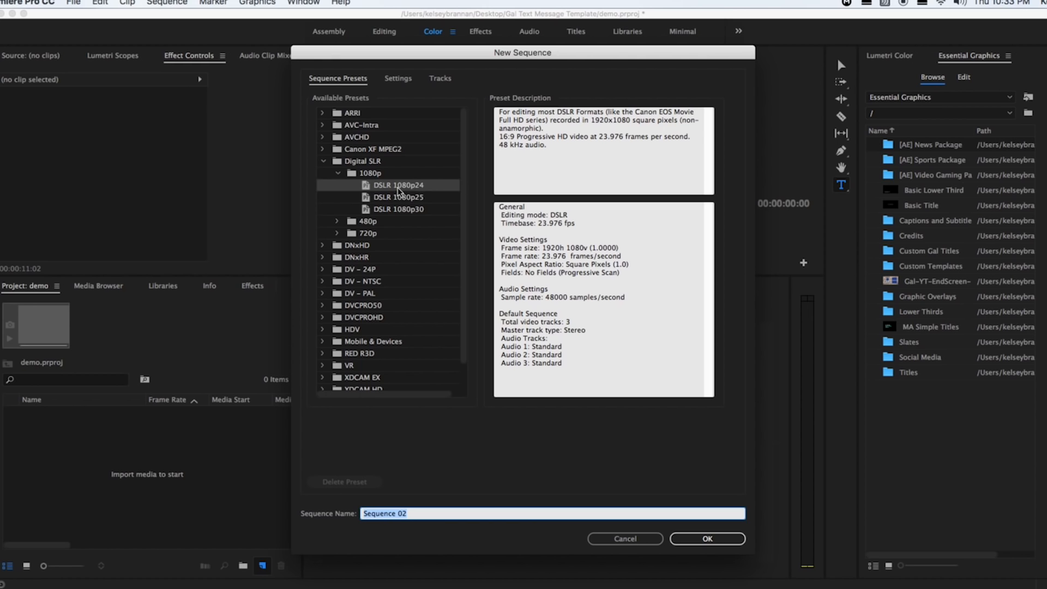
pyautogui.moveTo(707, 539)
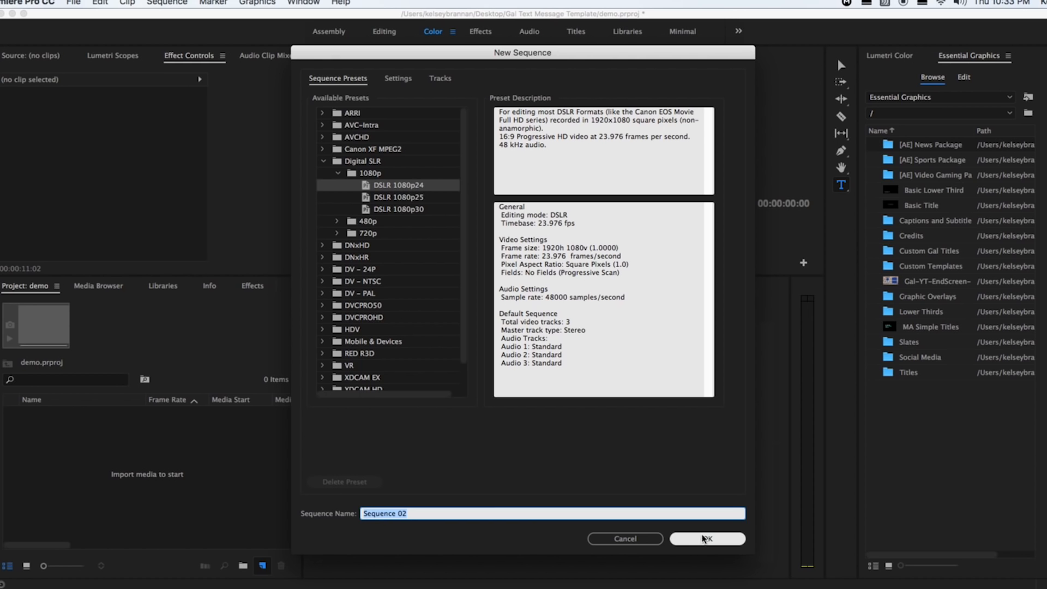
pyautogui.click(707, 539)
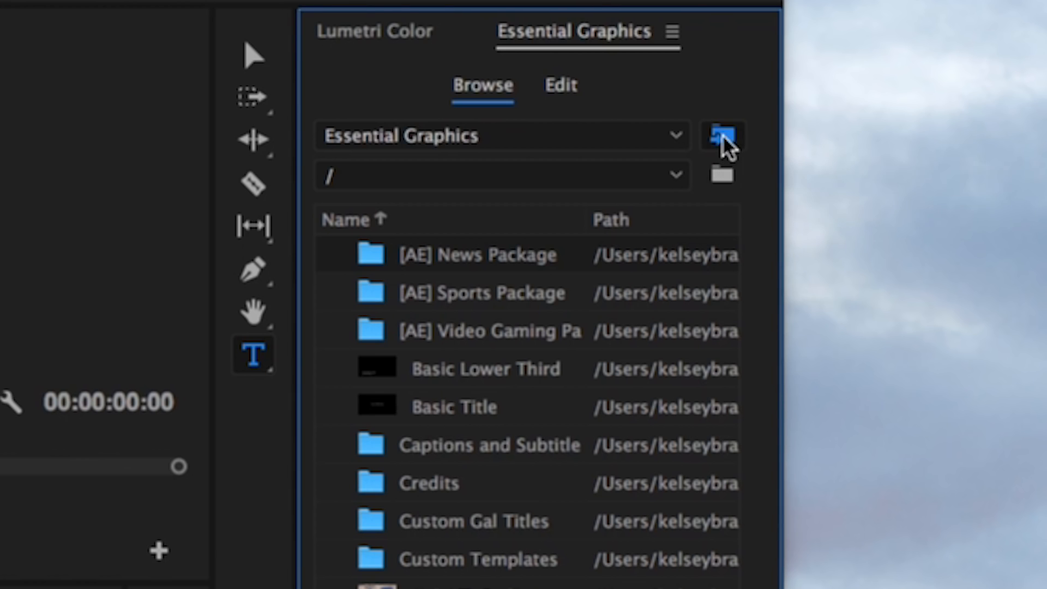
# - Install Gal-TextMessage-Blue.mogrt into the Essential Graphics template browser
pyautogui.click(720, 136)
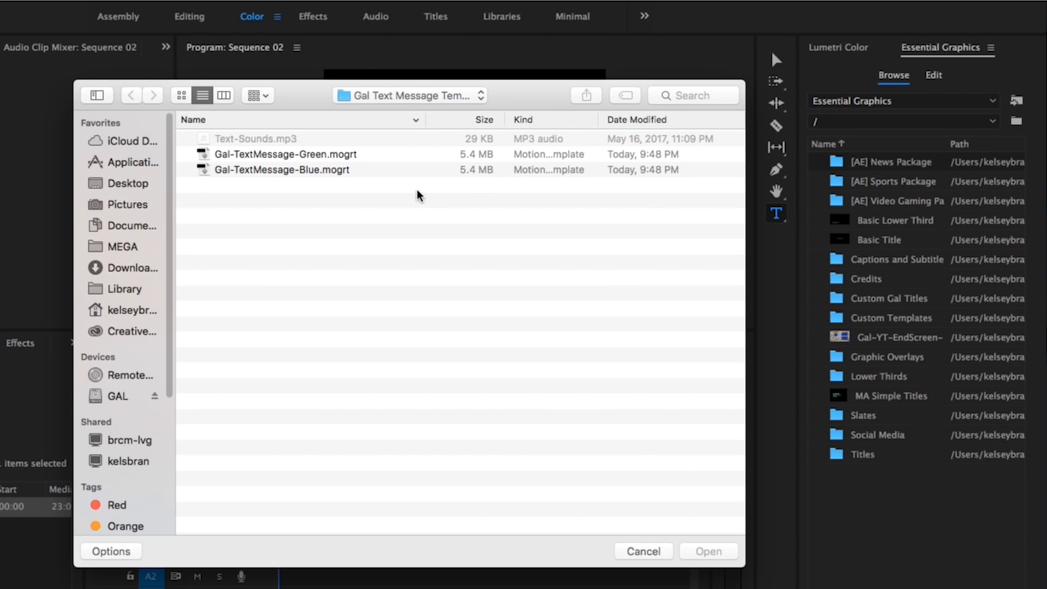
pyautogui.moveTo(325, 162)
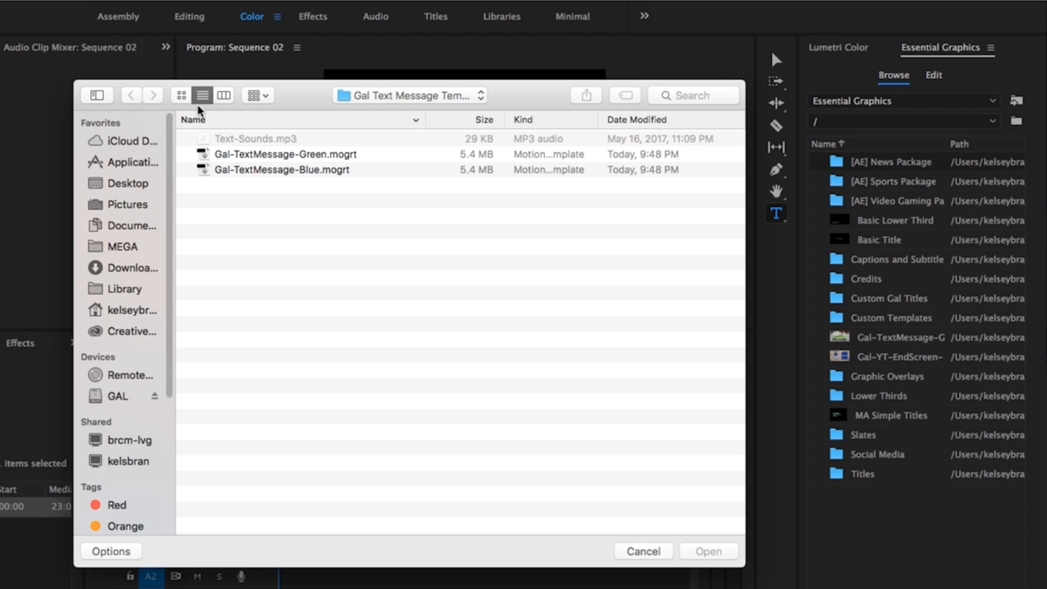
pyautogui.click(282, 170)
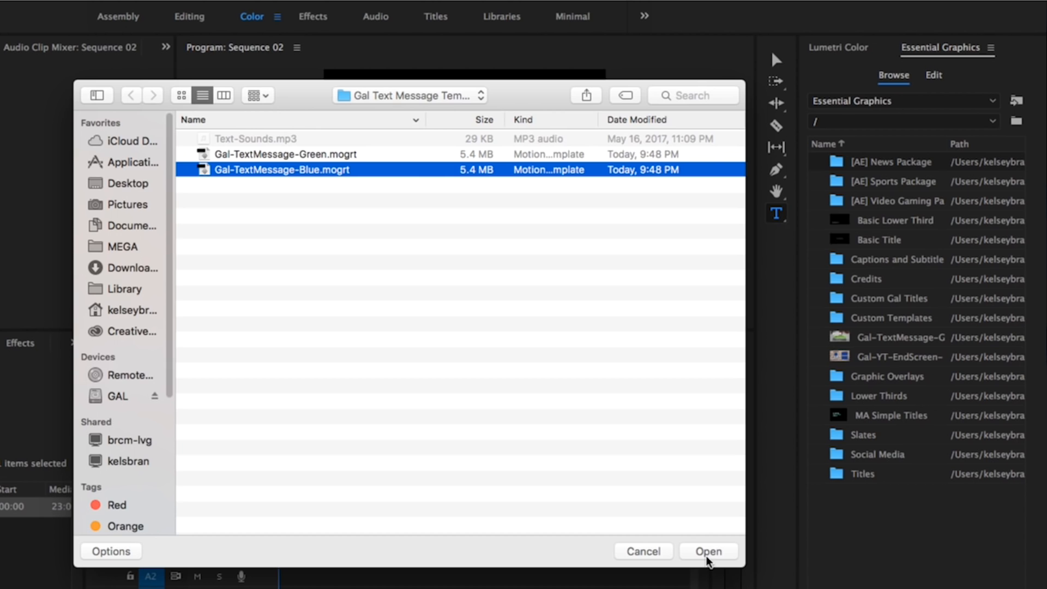
pyautogui.click(707, 551)
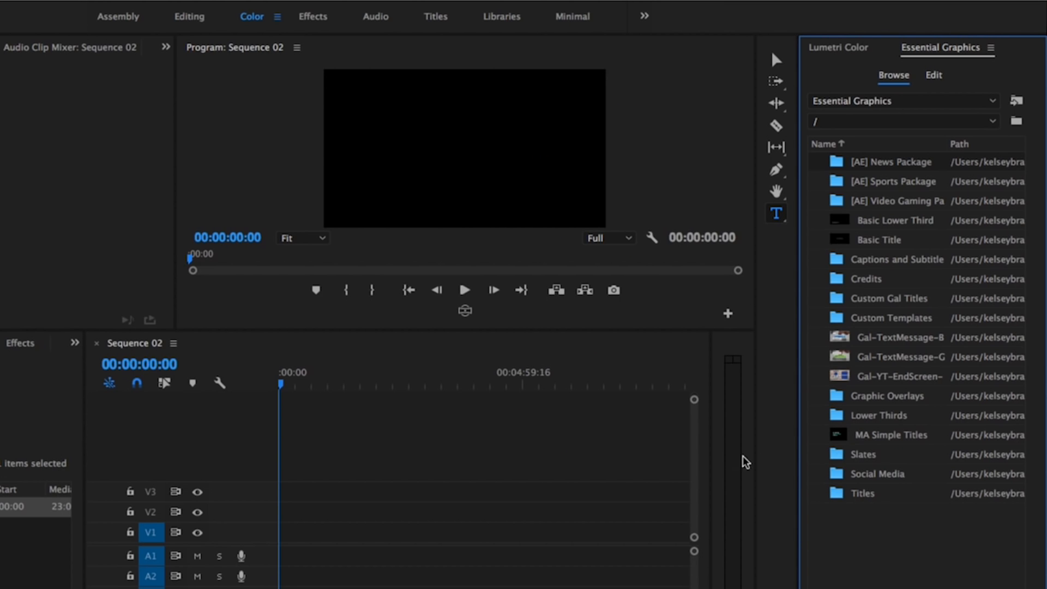
pyautogui.moveTo(868, 337)
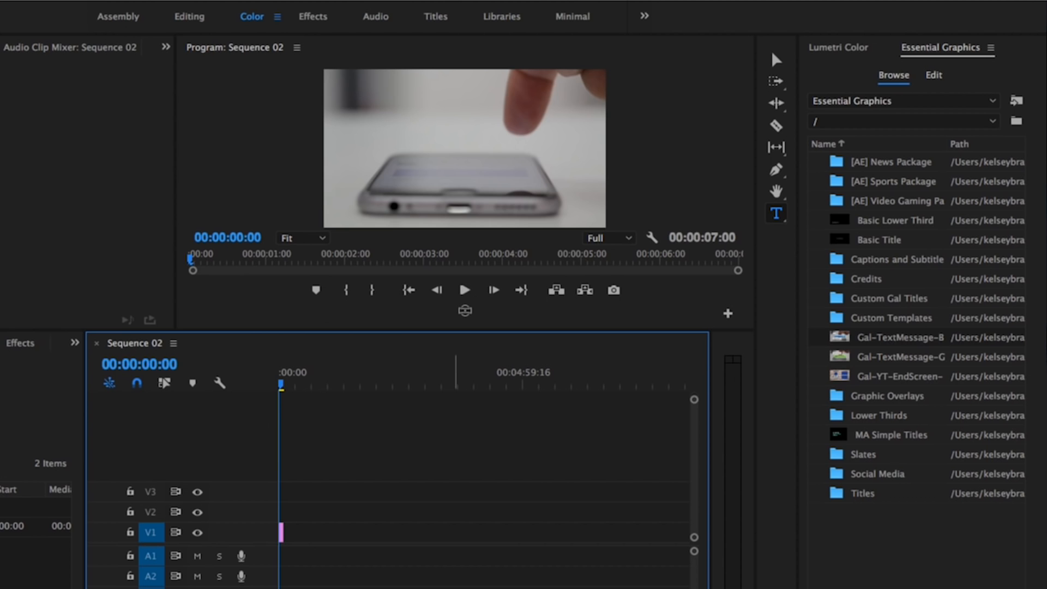
pyautogui.moveTo(804, 317)
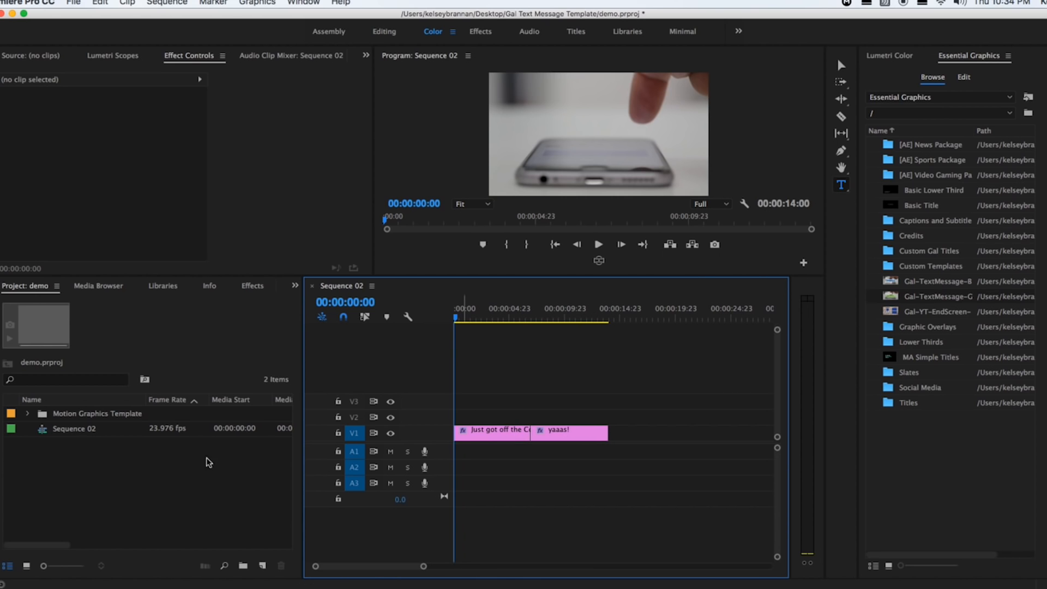
pyautogui.moveTo(75, 422)
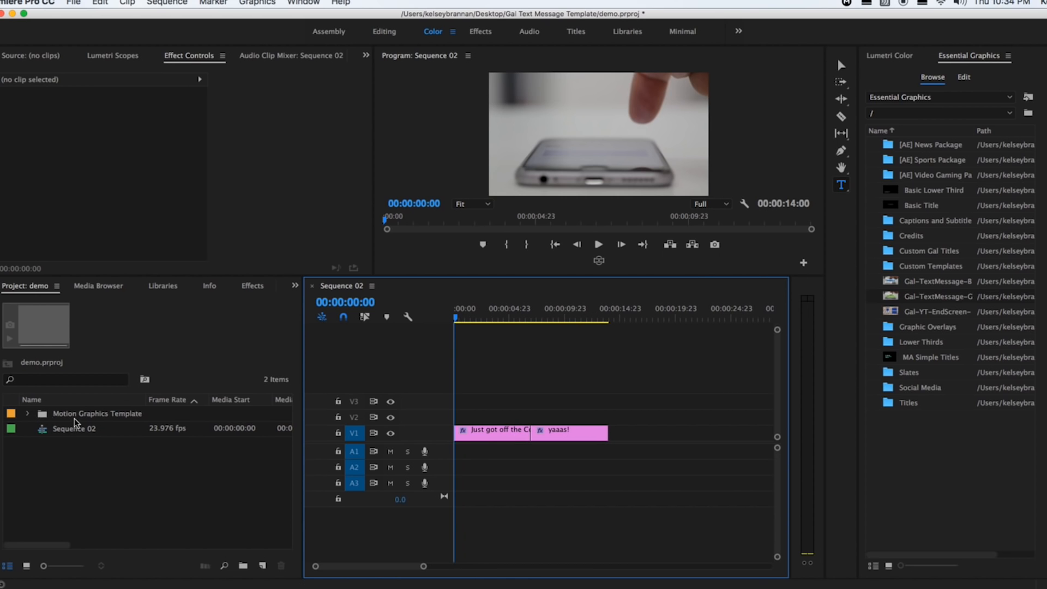
# - Load Smartphone - 3176.mp4 from the Motion Graphics Template bin into the Source Monitor
pyautogui.click(26, 413)
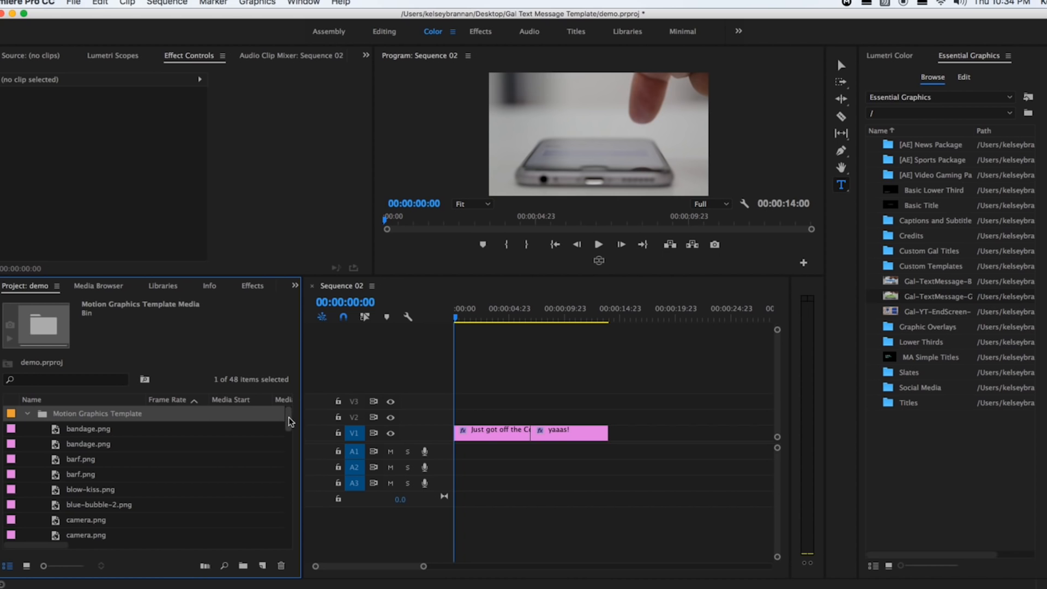
pyautogui.scroll(-3)
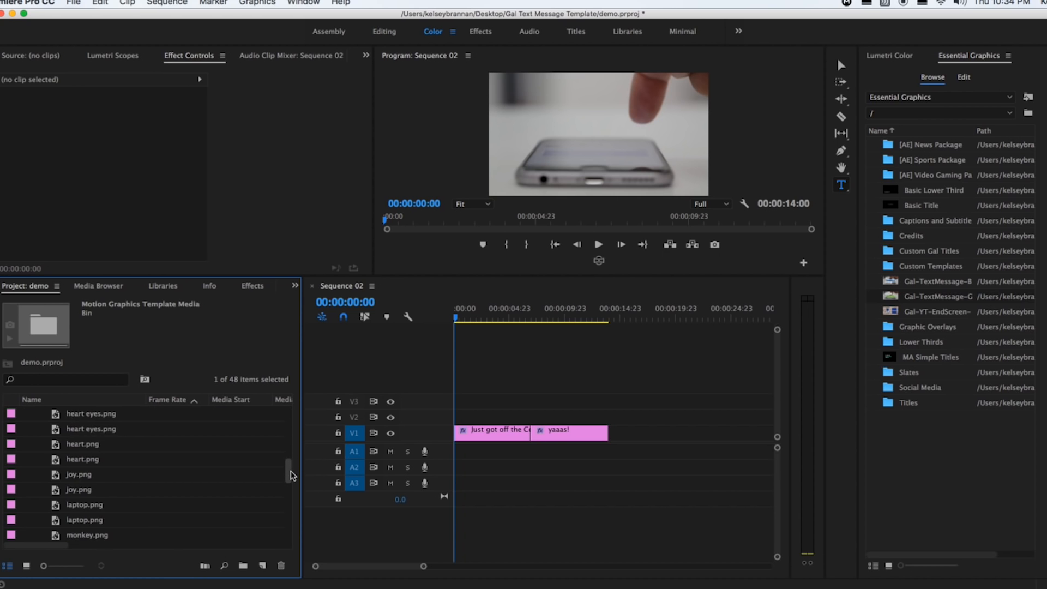
pyautogui.scroll(-3)
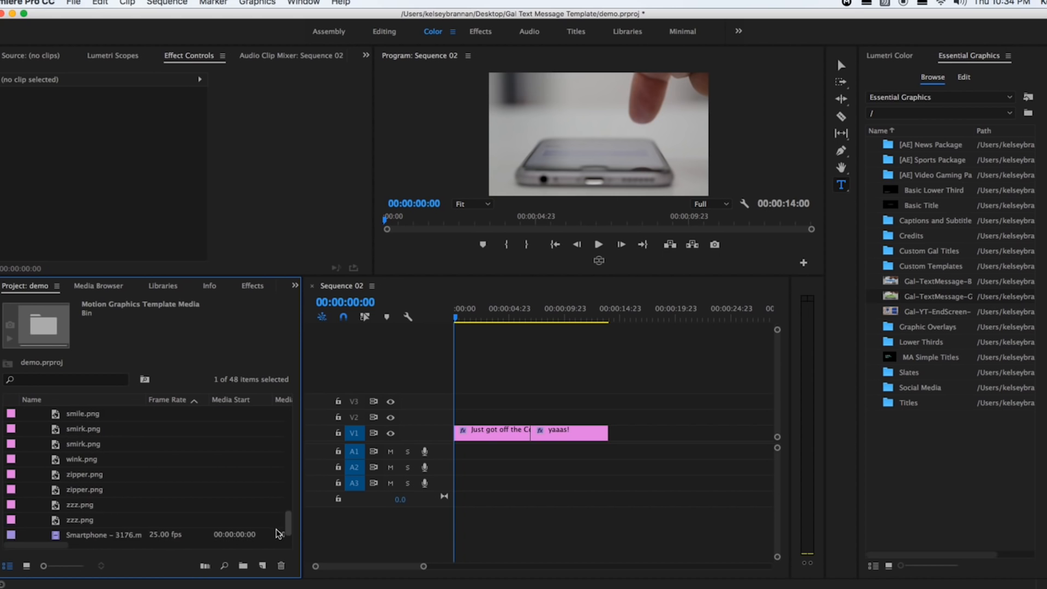
pyautogui.scroll(-3)
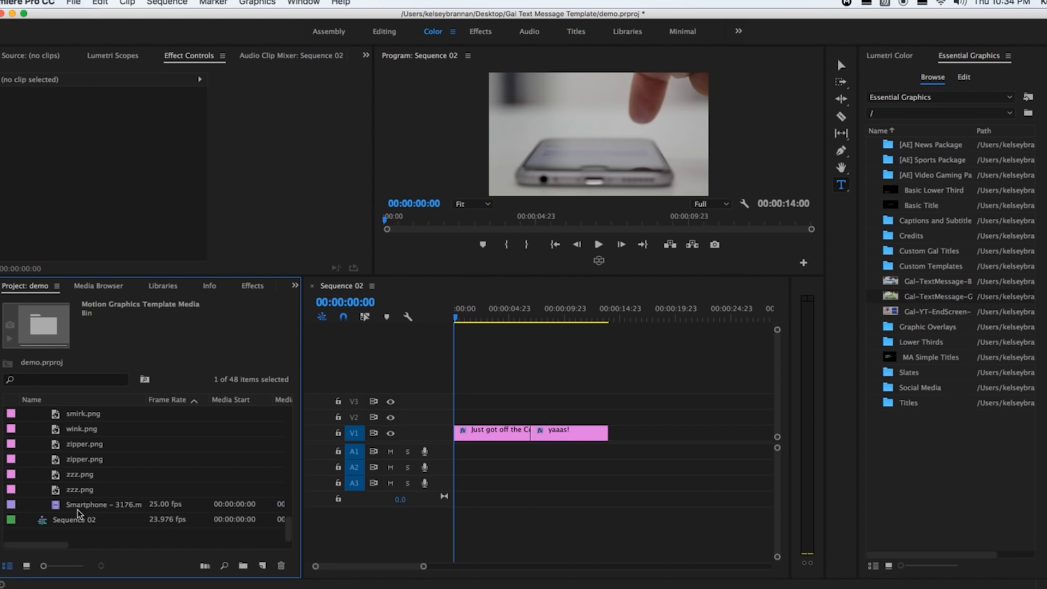
pyautogui.doubleClick(103, 504)
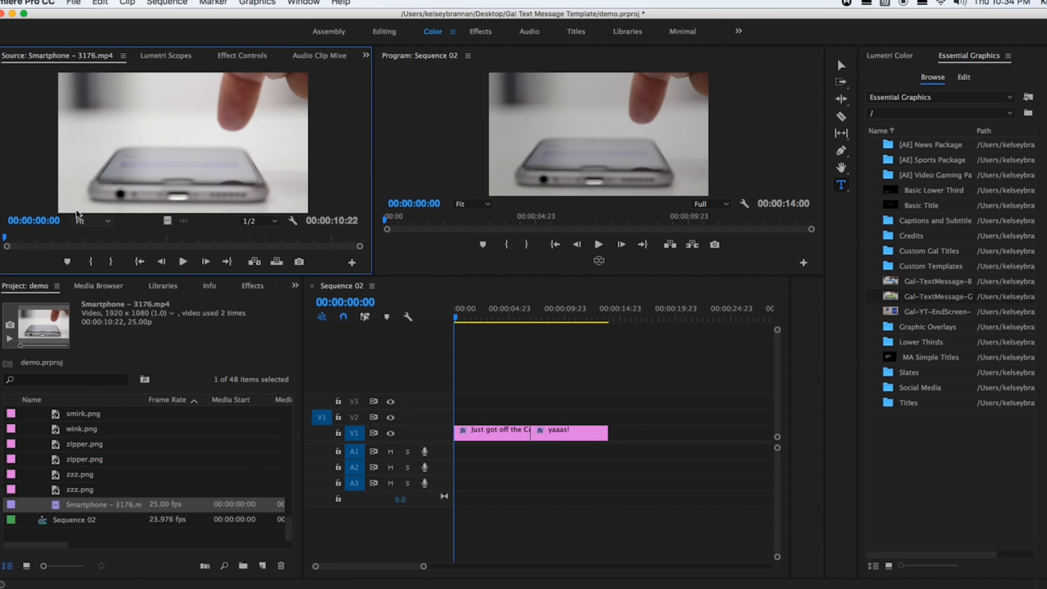
pyautogui.moveTo(252, 487)
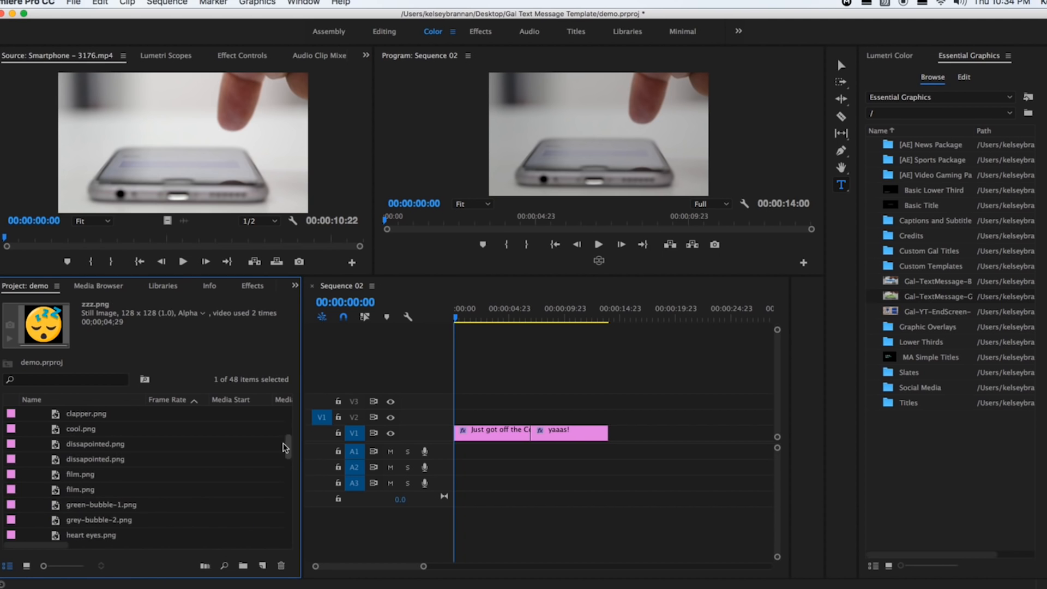
# - Move to 00:00:04:18, select the text message clip and show its layers in Essential Graphics Edit
pyautogui.click(505, 317)
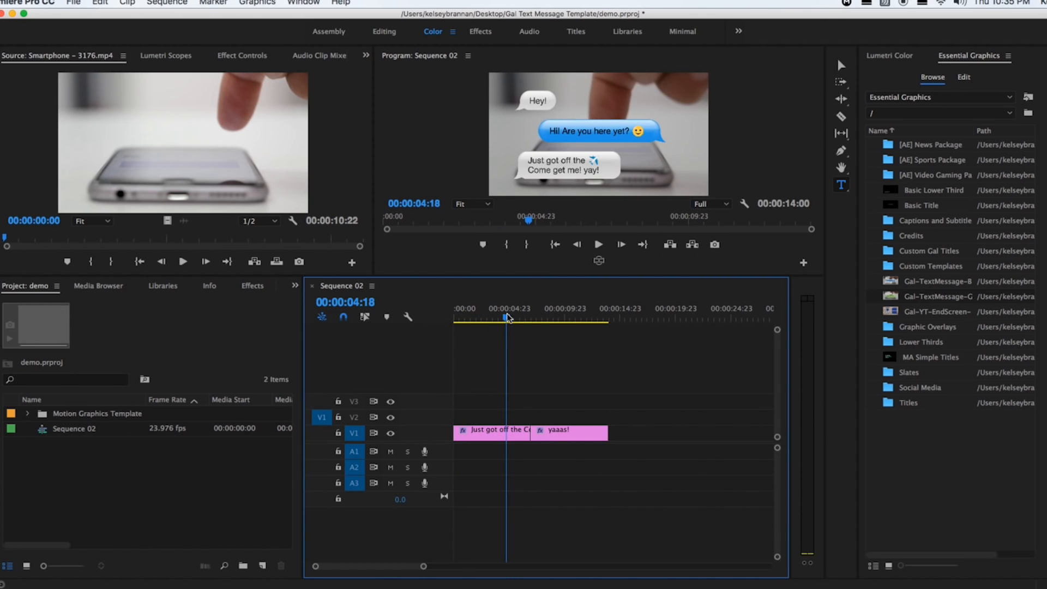
pyautogui.click(964, 76)
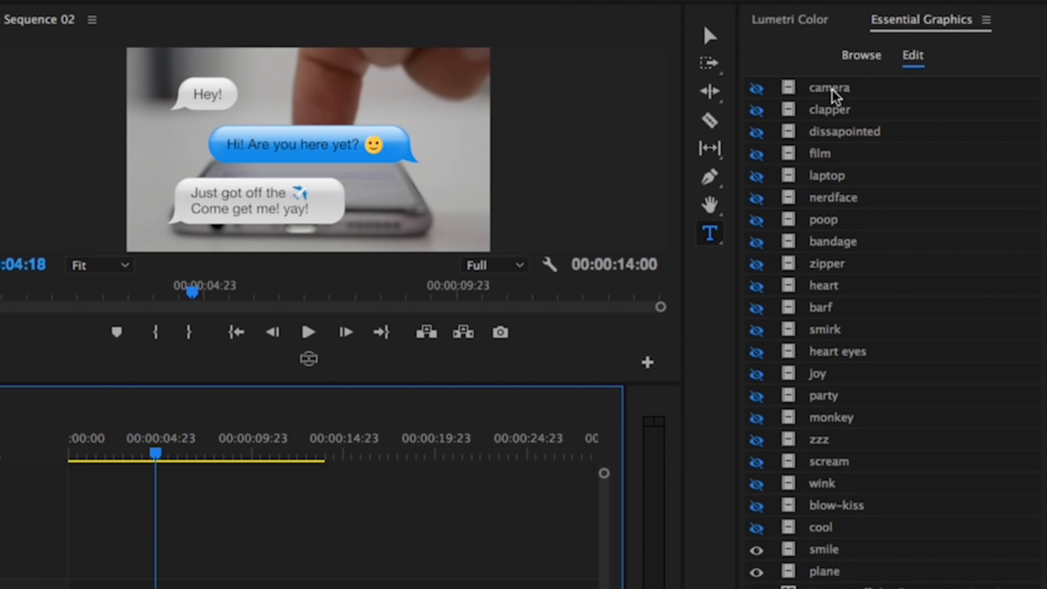
pyautogui.moveTo(830, 541)
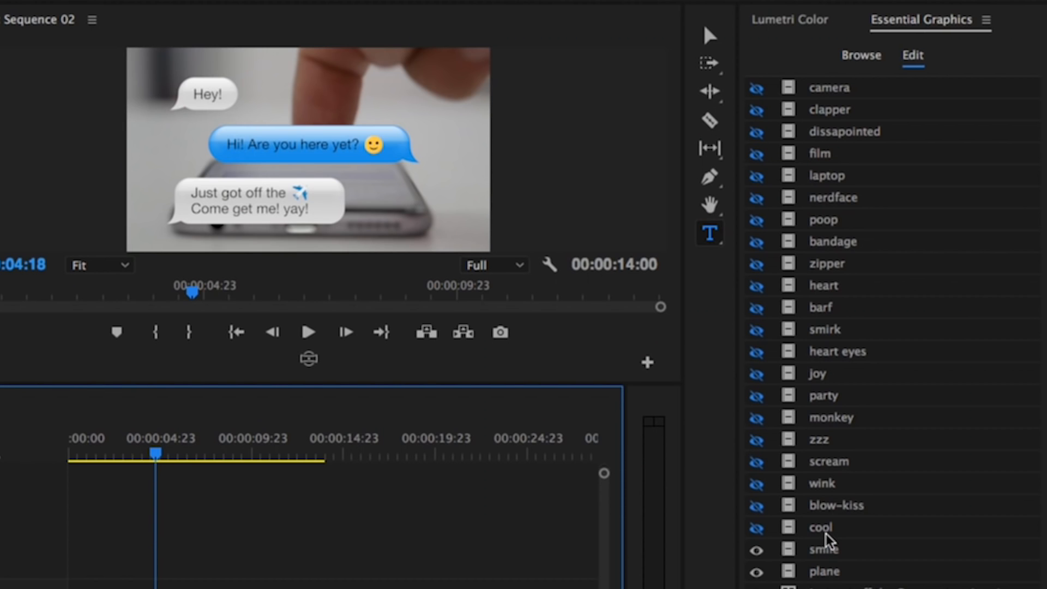
pyautogui.click(757, 87)
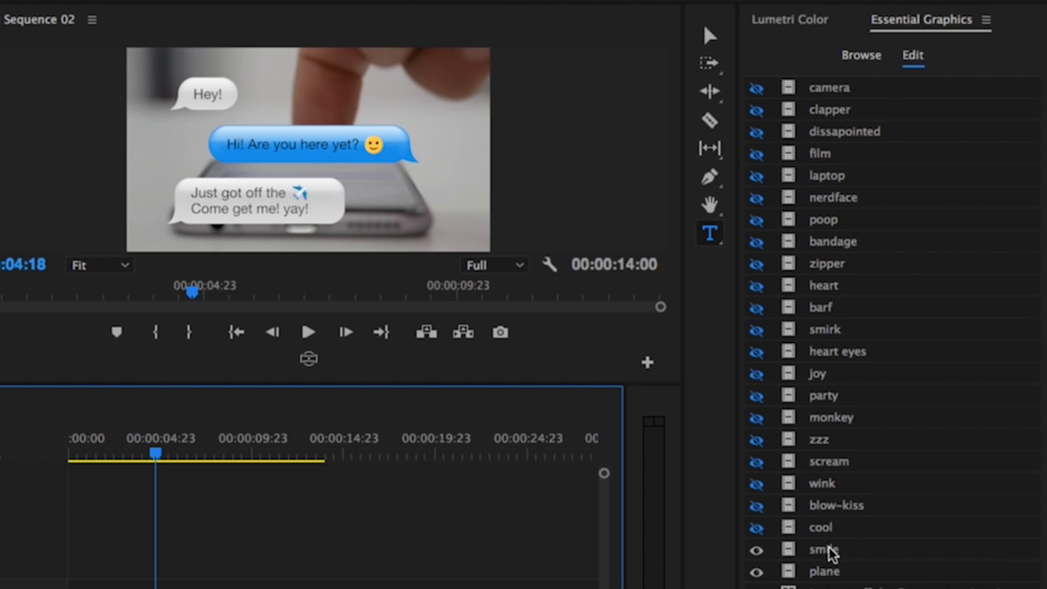
pyautogui.moveTo(383, 119)
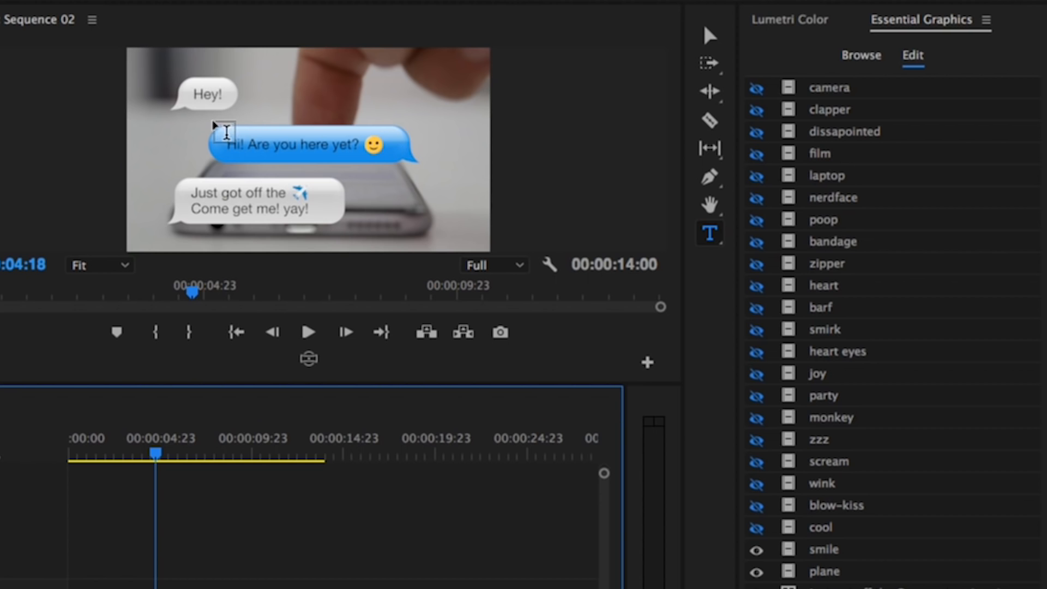
pyautogui.moveTo(287, 150)
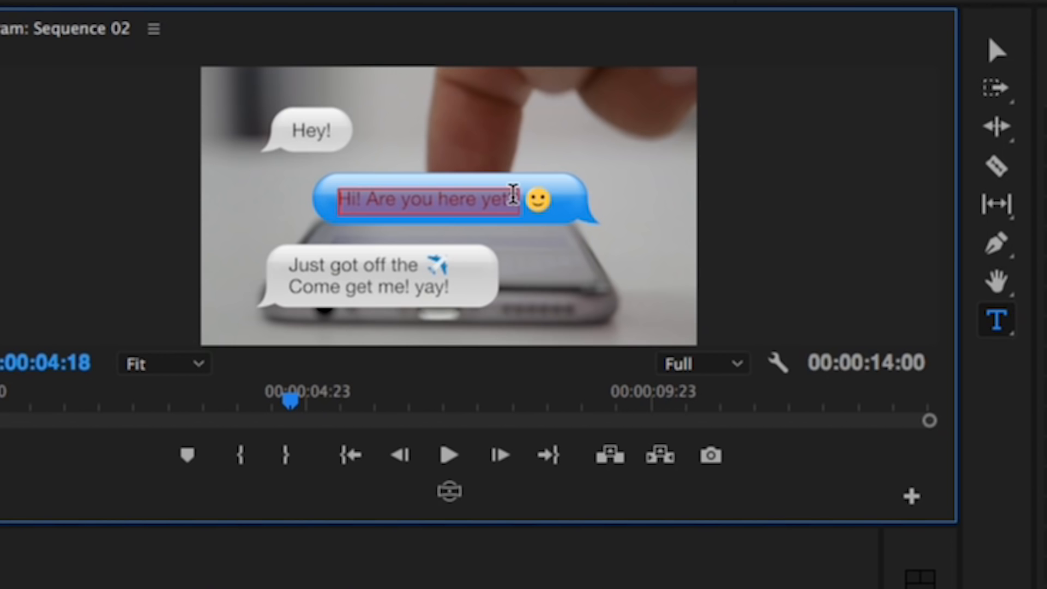
# - Replace the blue bubble's message with 'Howdy! how r u doin?'
pyautogui.write('Howdy! how r u doin?')
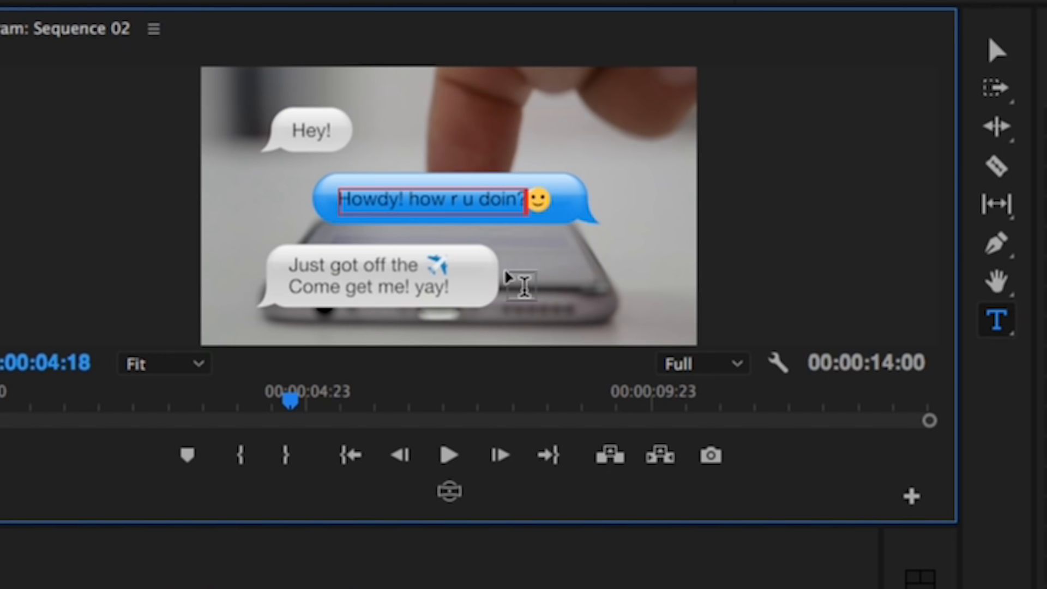
pyautogui.moveTo(514, 277)
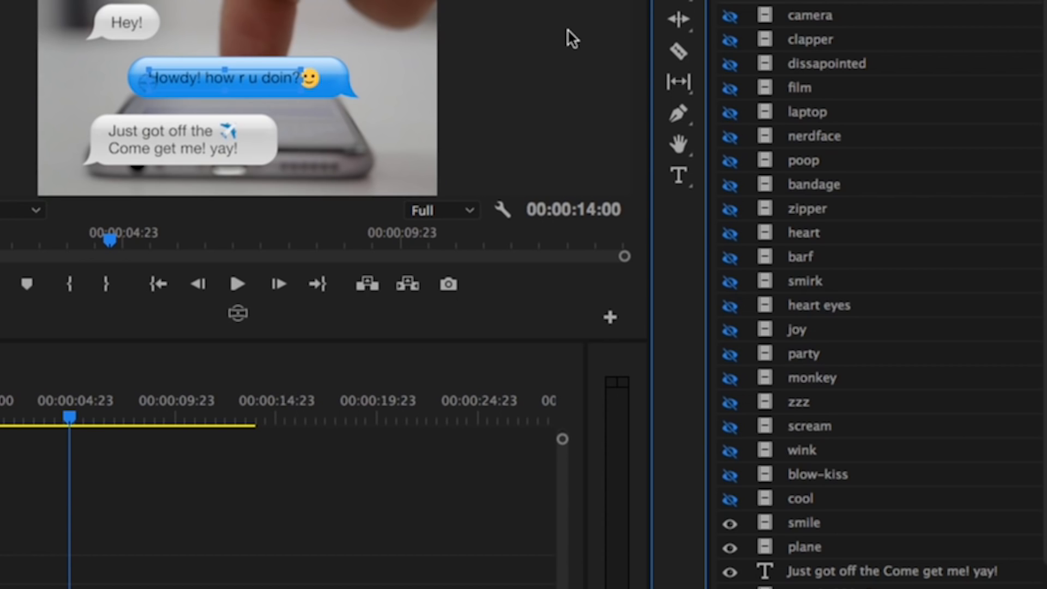
# - Show the 'cool' sunglasses emoji layer and hide the 'smile' layer in the blue bubble
pyautogui.click(803, 522)
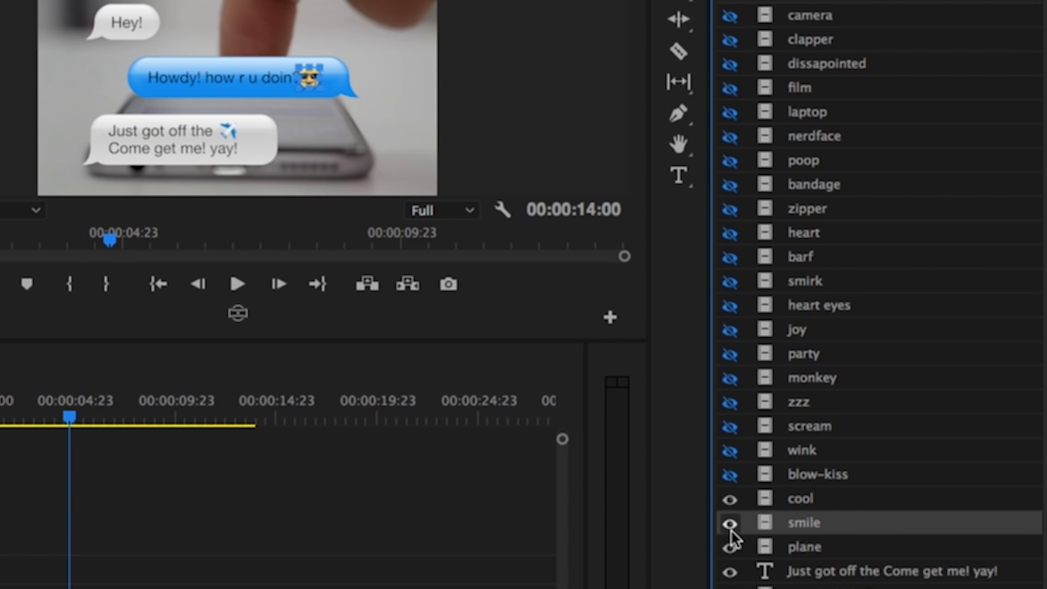
pyautogui.click(730, 523)
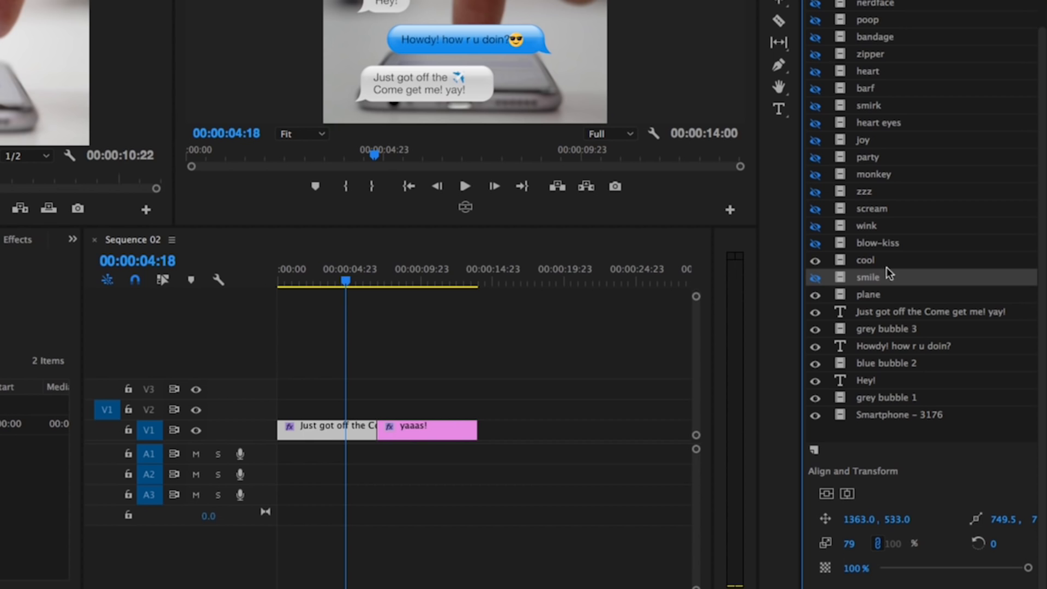
pyautogui.click(865, 260)
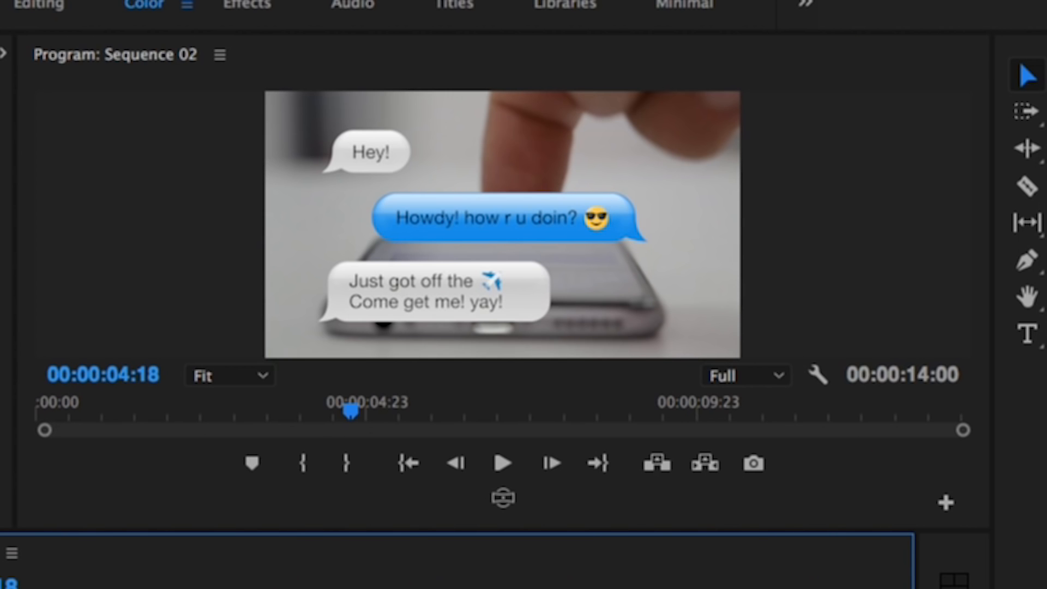
pyautogui.moveTo(597, 248)
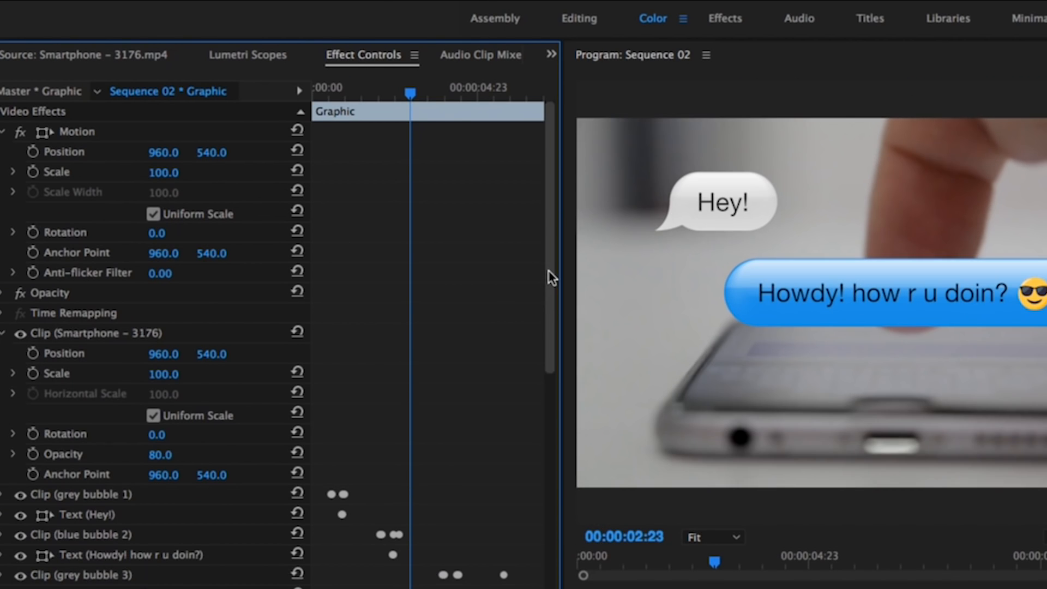
# - Expand Clip (cool) in Effect Controls to reveal position 1339, 513, scale 79 and opacity
pyautogui.scroll(-3)
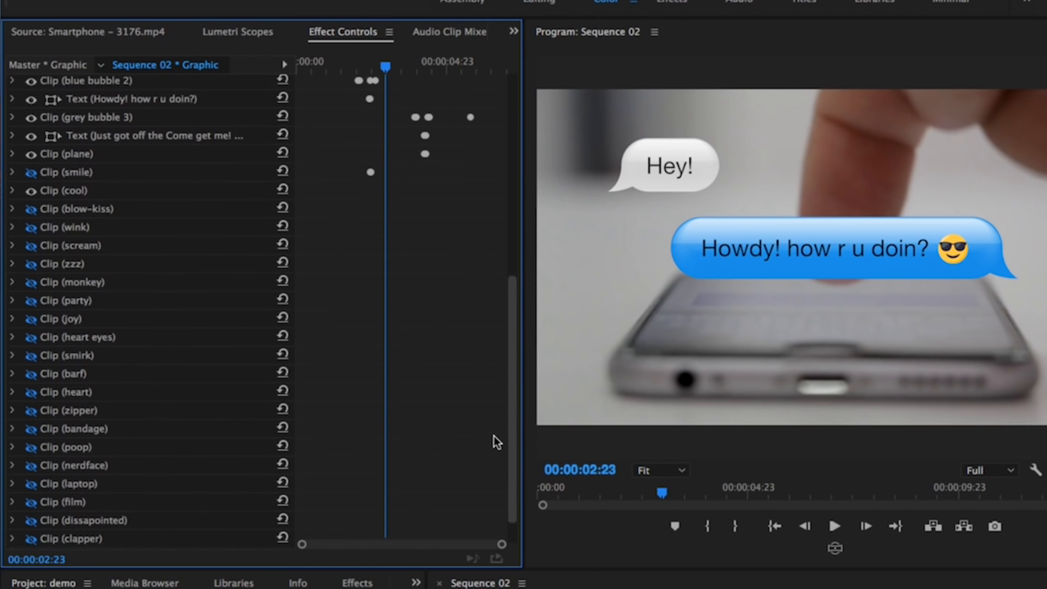
pyautogui.scroll(-3)
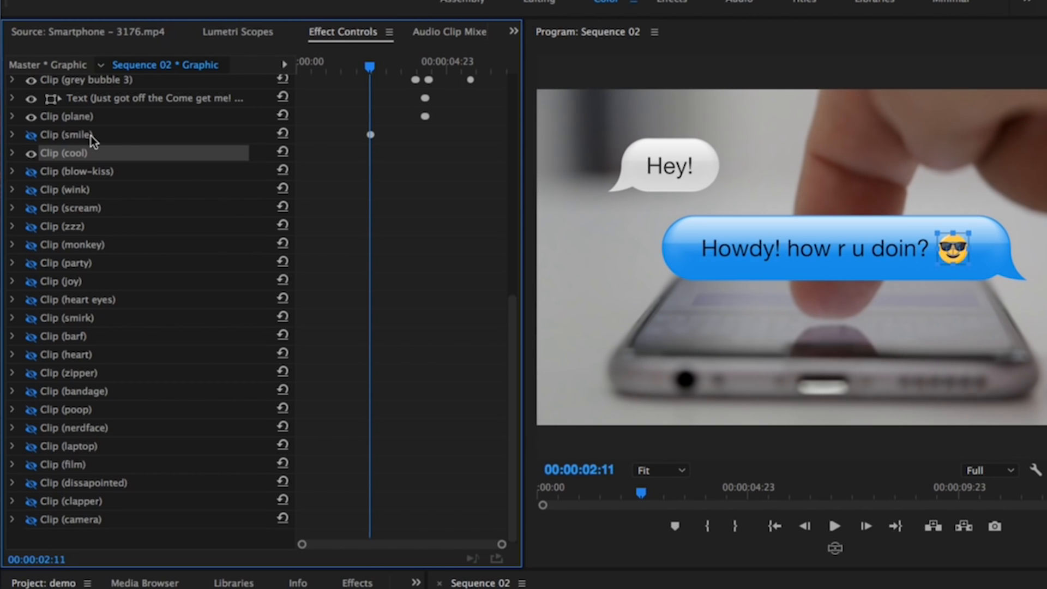
pyautogui.click(12, 153)
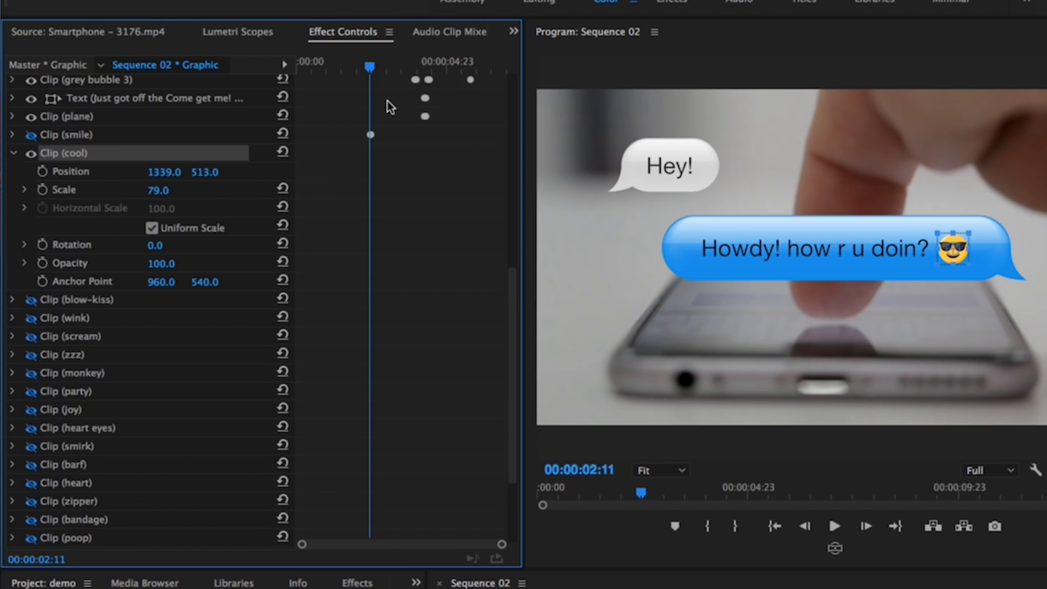
pyautogui.moveTo(42, 263)
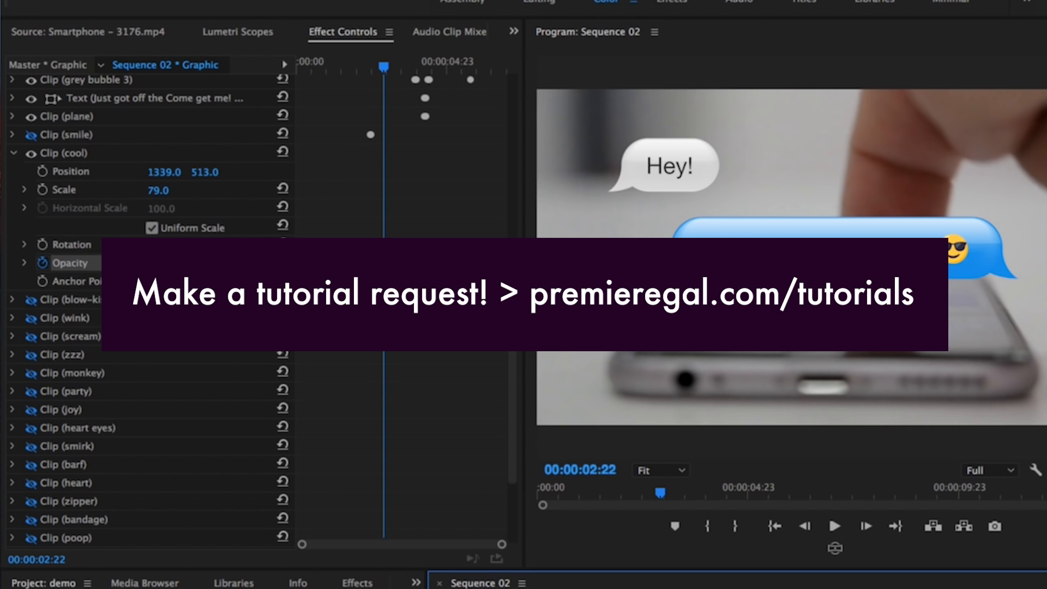
# - Add an Opacity 100 keyframe for Clip (cool) at 00:00:02:22 to complete its fade-in
pyautogui.click(42, 263)
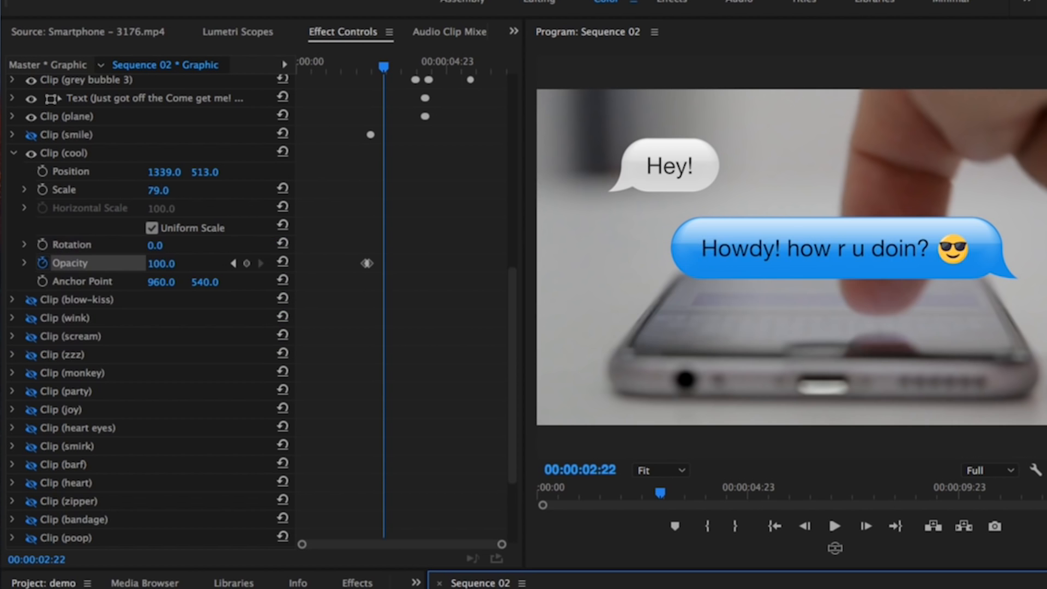